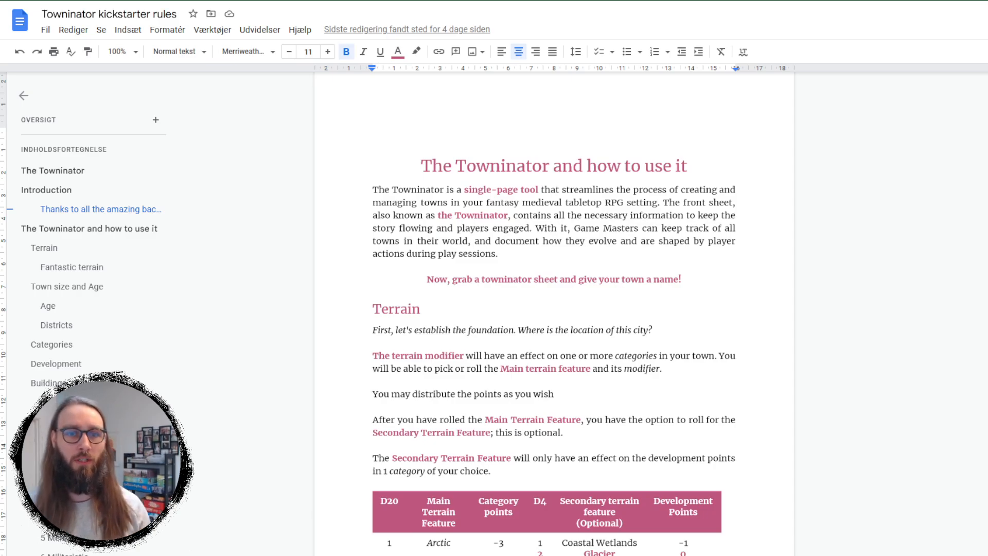
- Scroll the Towninator rules from the how-to-use intro past the Terrain table to the Fantastic terrain table
scroll(up, 3)
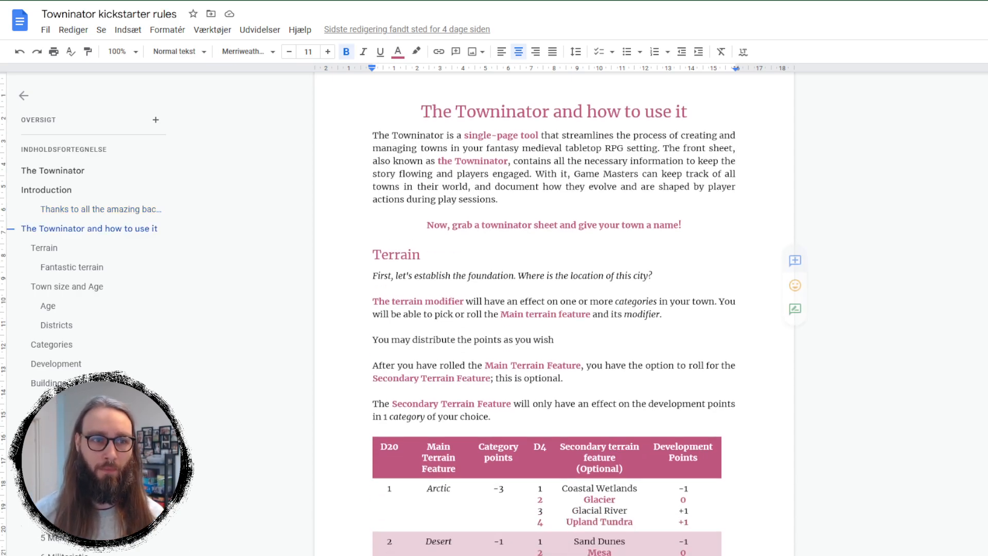
mouse_move(795, 261)
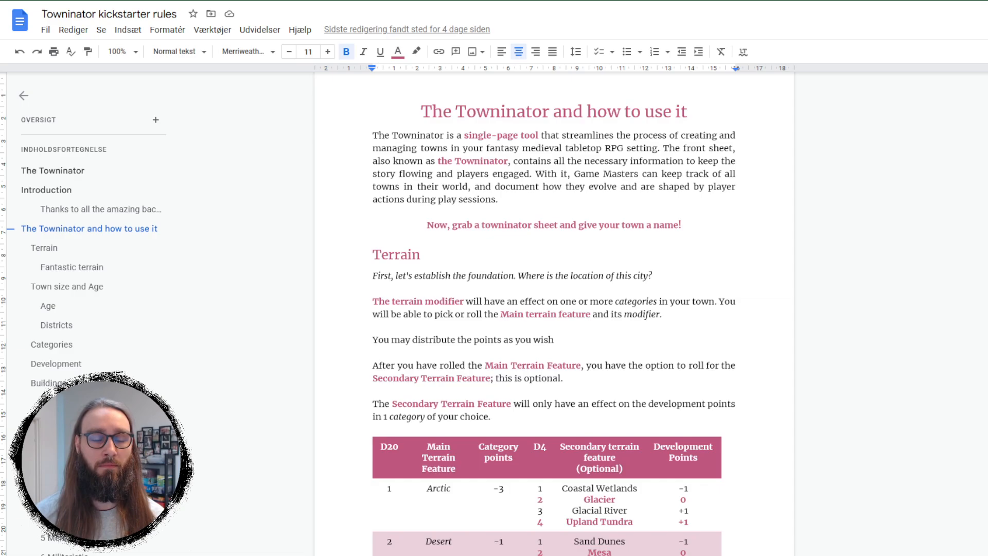
scroll(down, 3)
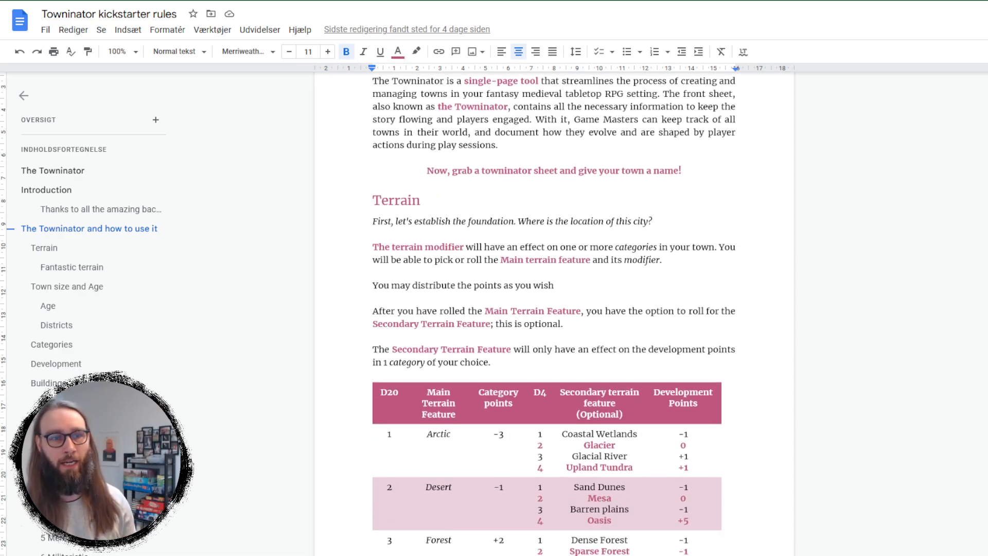
scroll(down, 3)
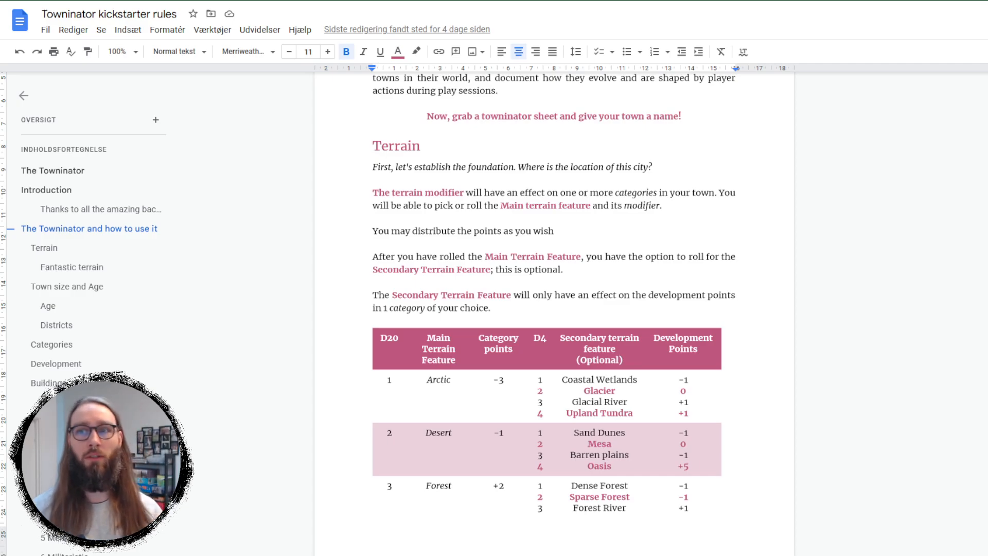
scroll(down, 3)
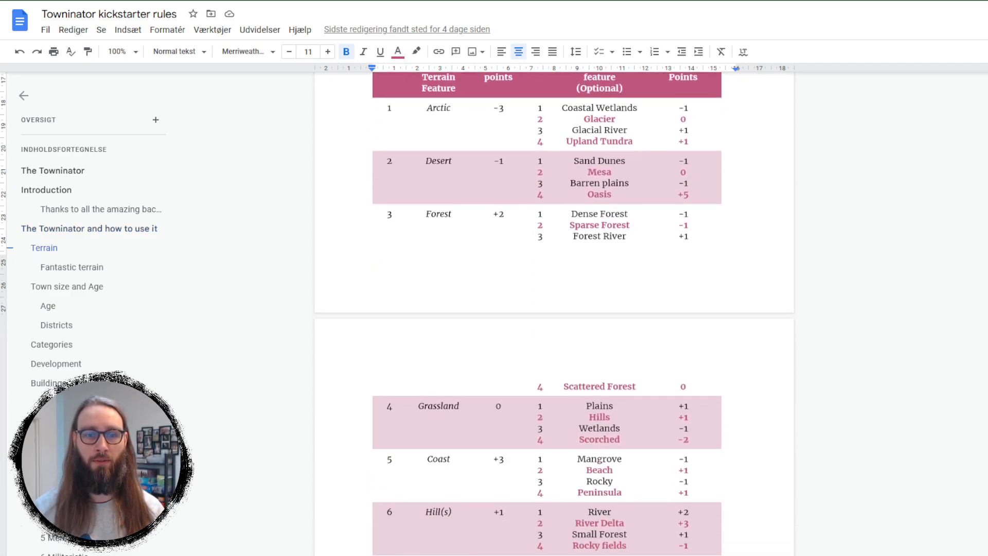
scroll(down, 3)
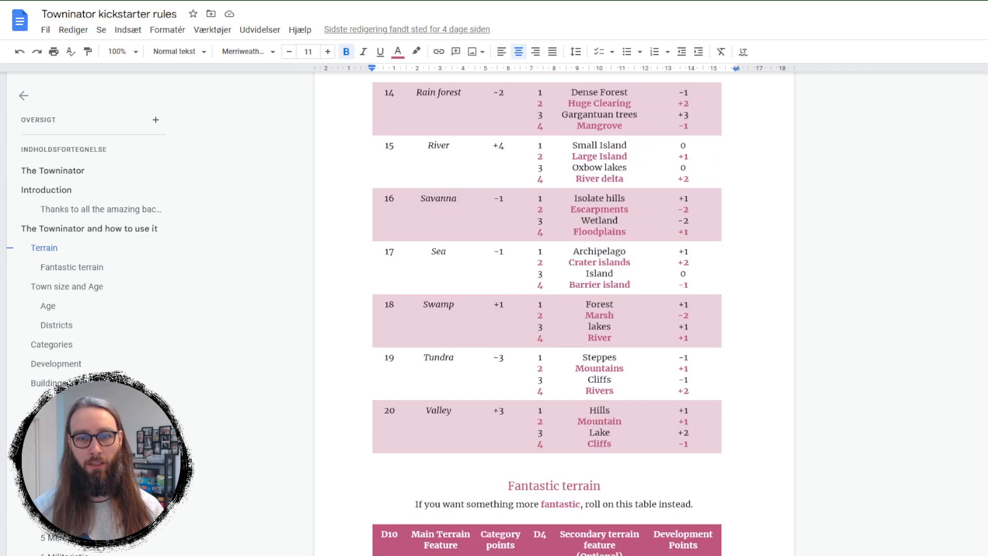
scroll(down, 3)
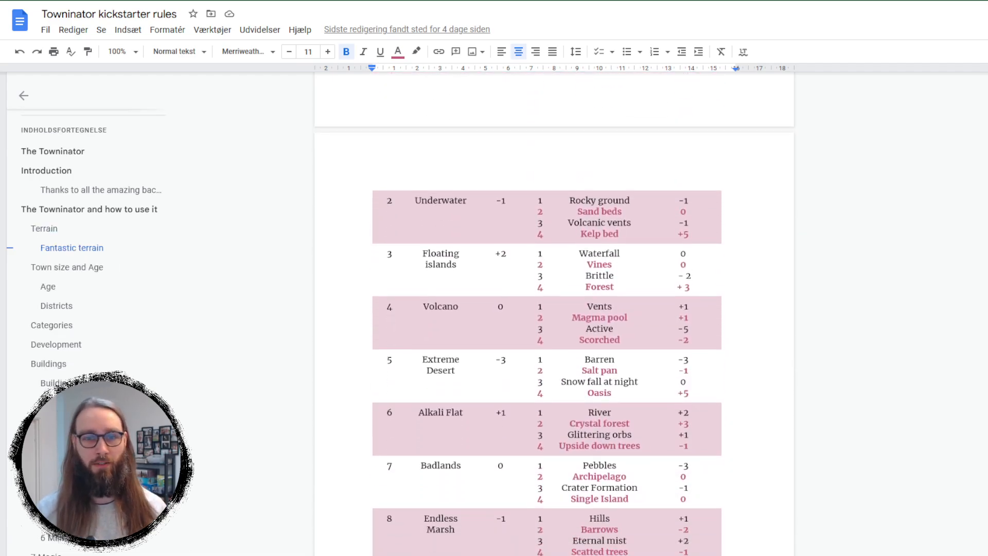
scroll(down, 3)
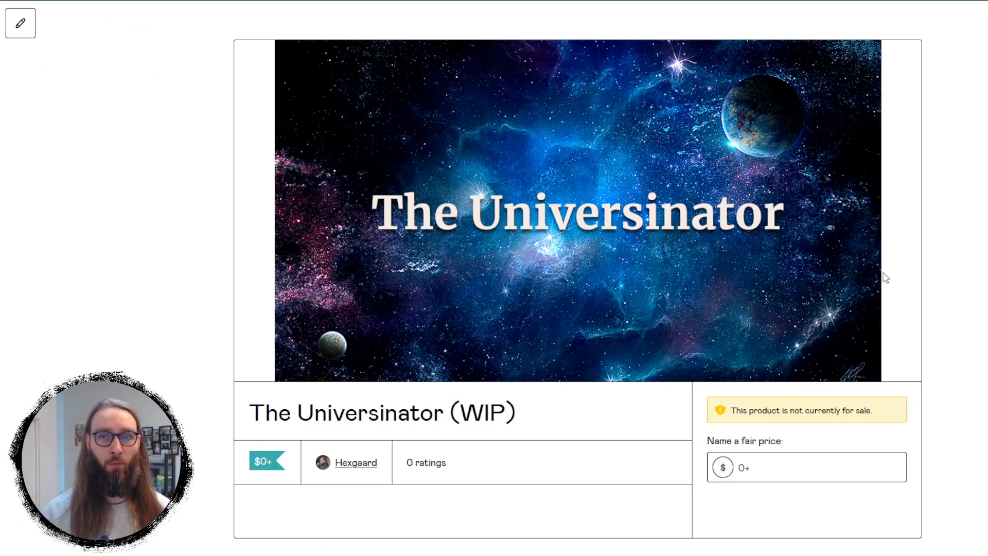
mouse_move(869, 228)
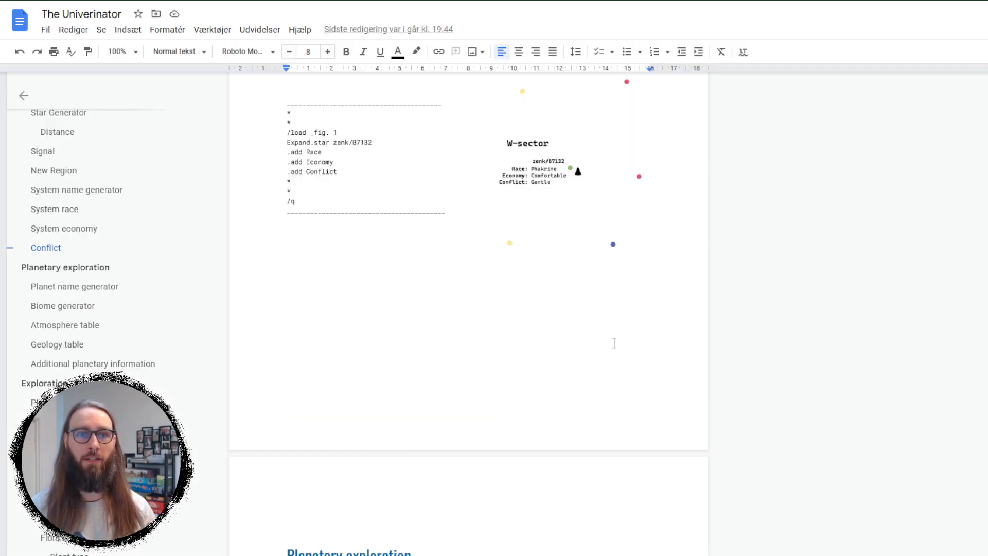
- Scroll the Univerinator from its agency-logo cover through the welcome text to the Region generation heading and saucer image
scroll(up, 3)
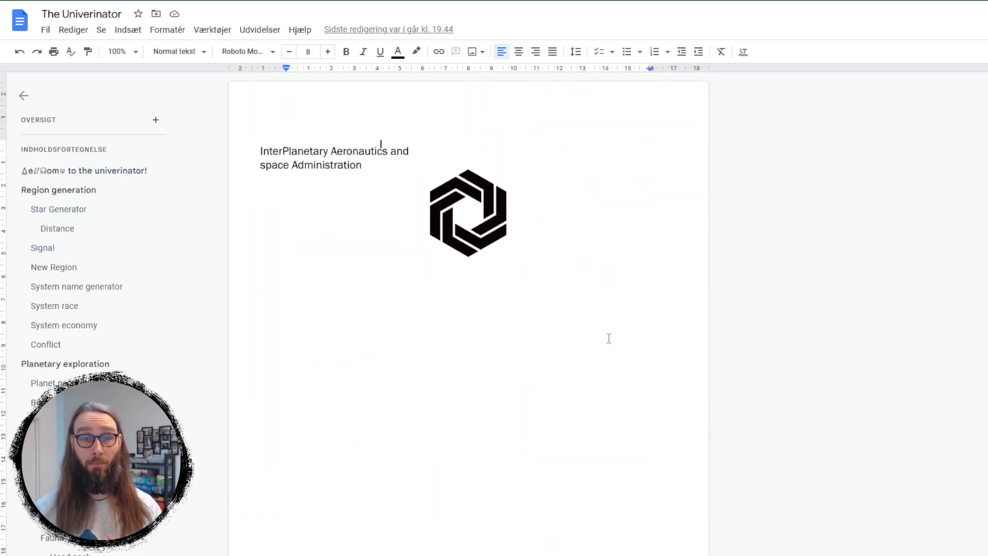
scroll(up, 3)
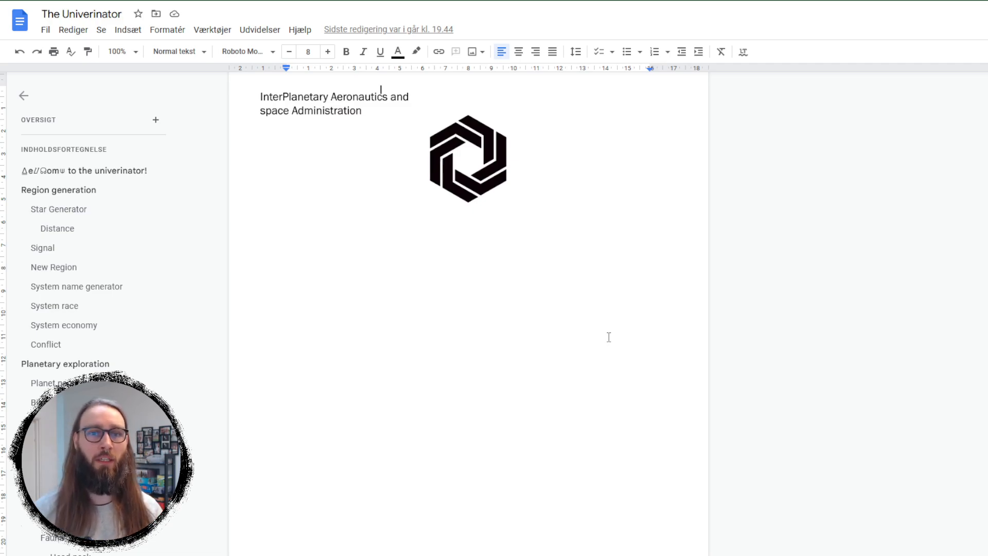
mouse_move(773, 301)
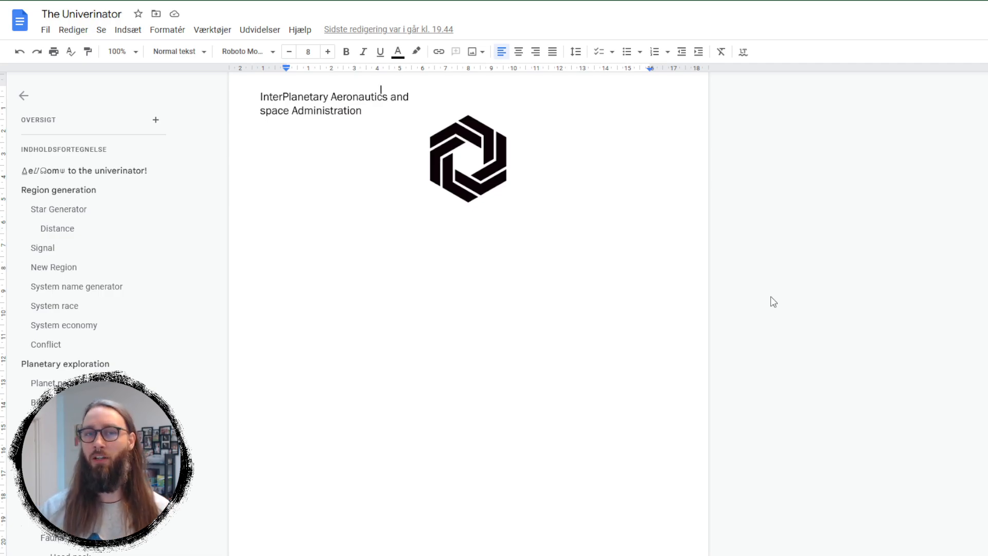
scroll(up, 3)
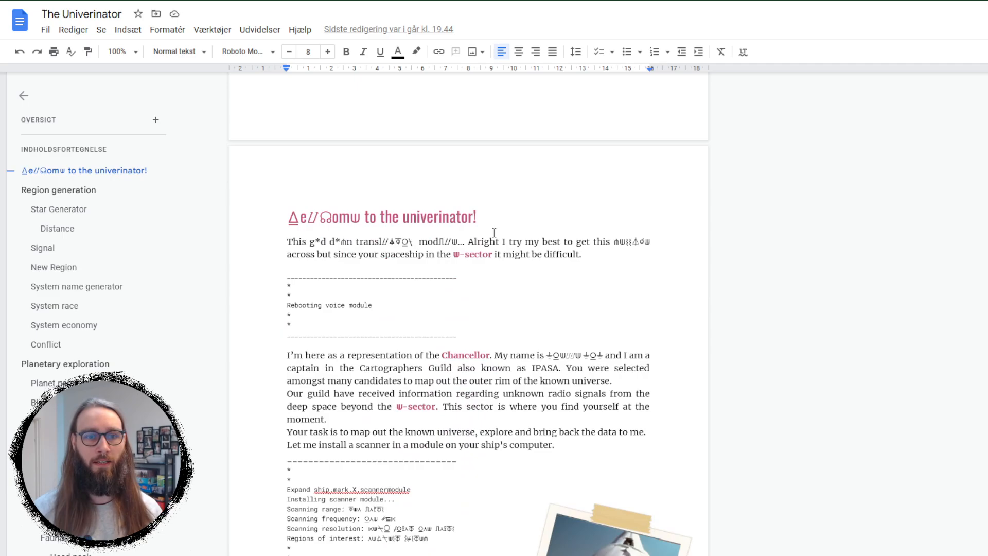
scroll(down, 3)
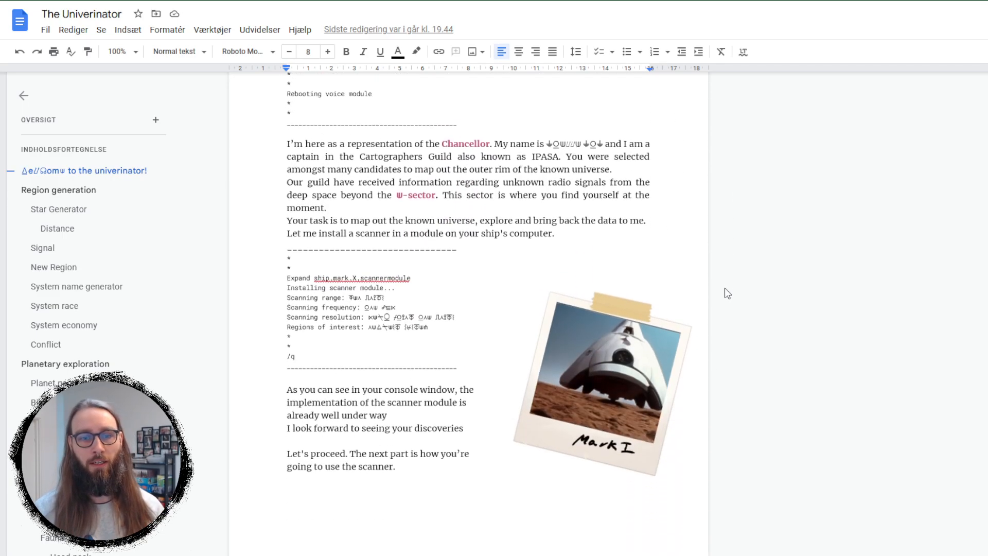
scroll(down, 3)
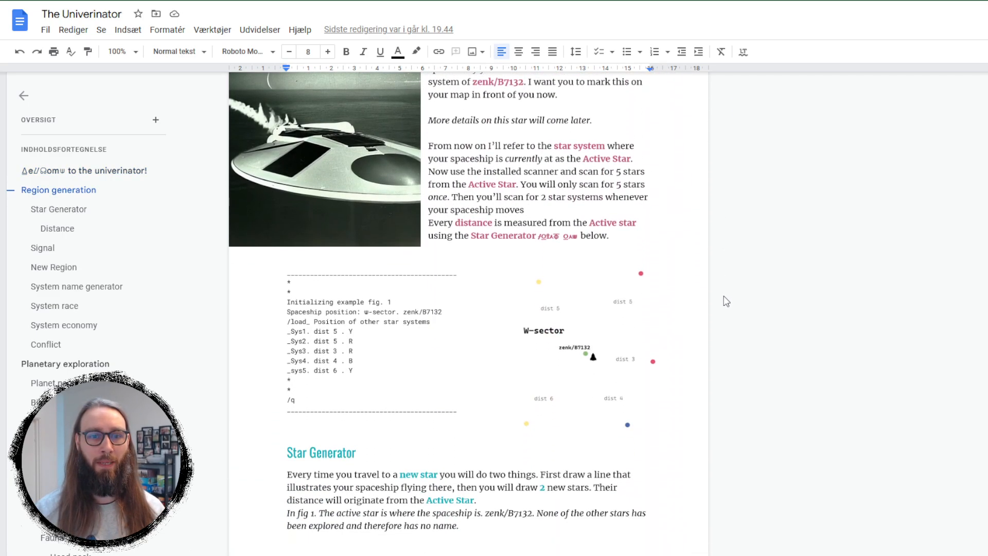
scroll(up, 3)
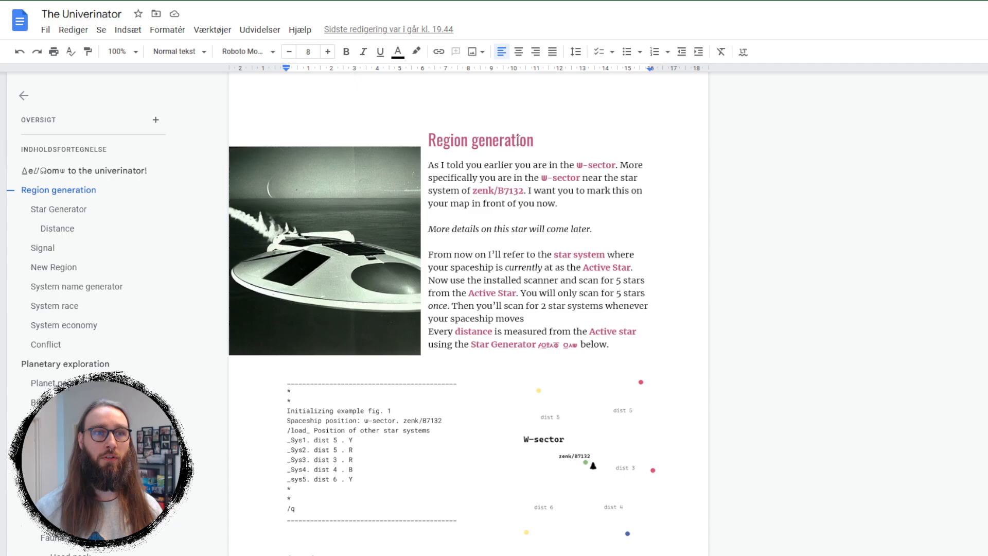
- Scroll back past the approval signature and console boot block to the welcome section with the Mark I photo, clearing the text selection
scroll(up, 3)
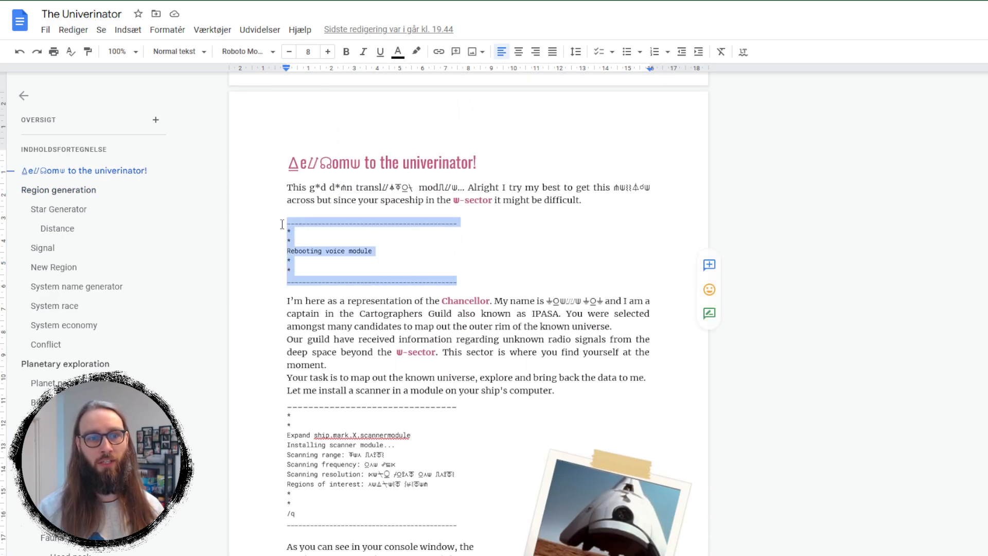
scroll(down, 3)
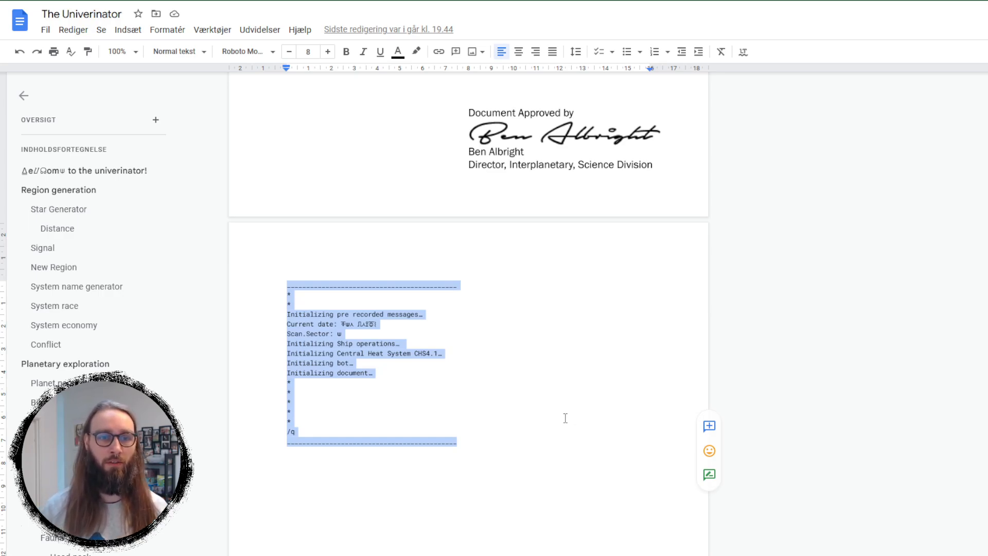
click(457, 440)
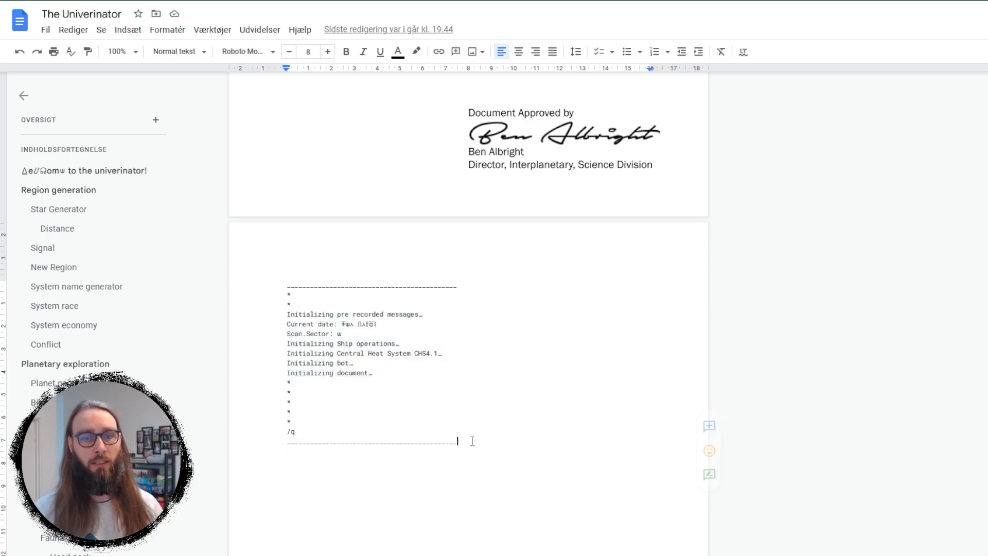
mouse_move(415, 422)
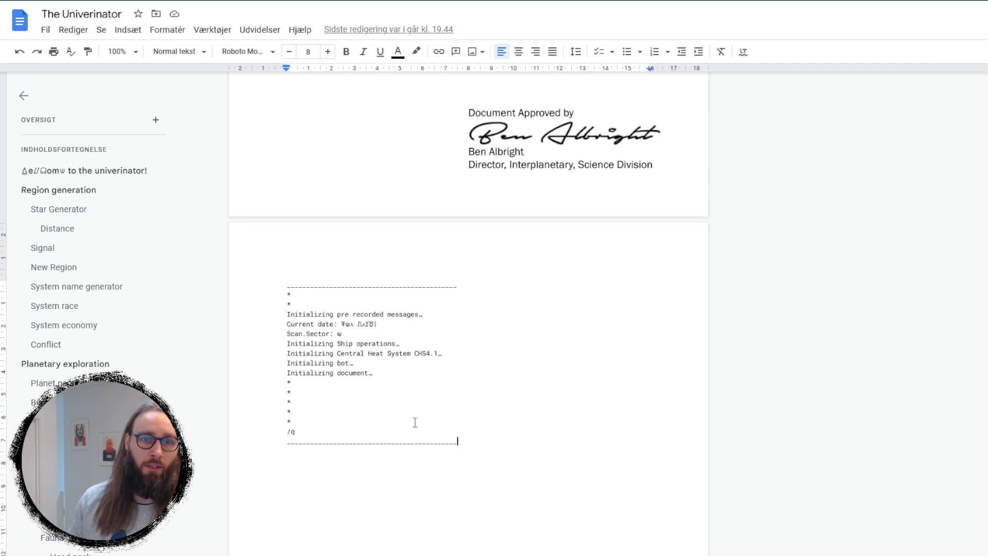
scroll(down, 3)
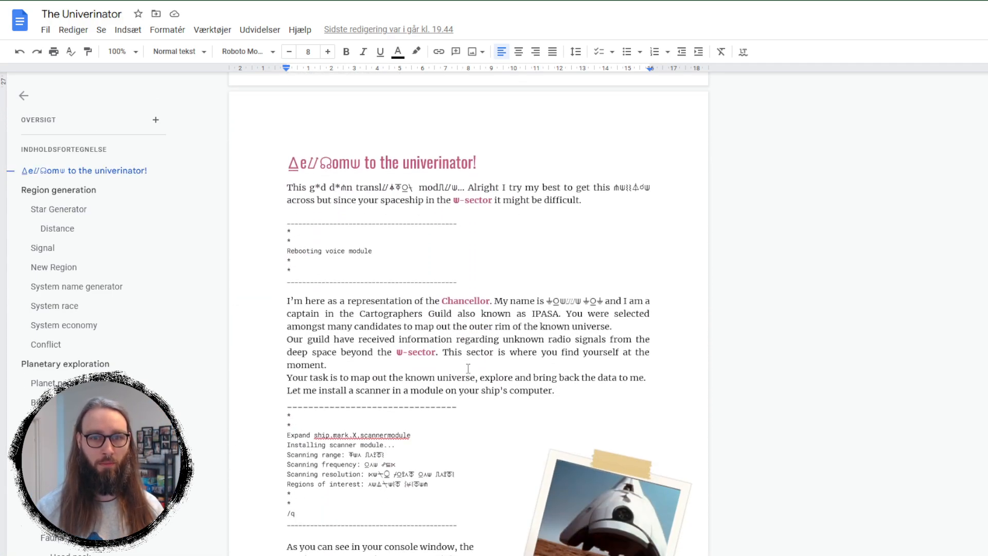
scroll(down, 3)
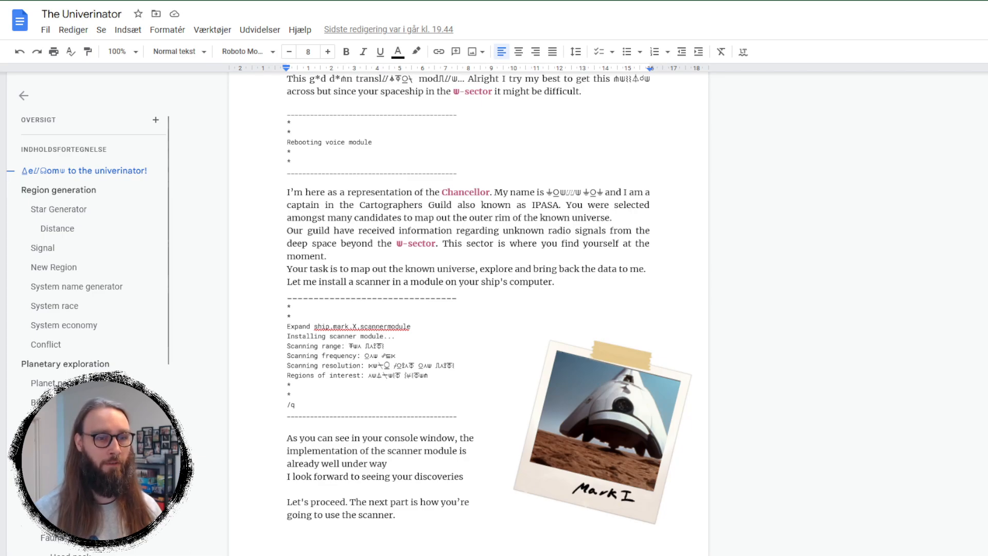
- Skim the Exploration table, d100 list, Geology and Atmosphere tables, ending at the Biome generator example with planet circles
scroll(down, 3)
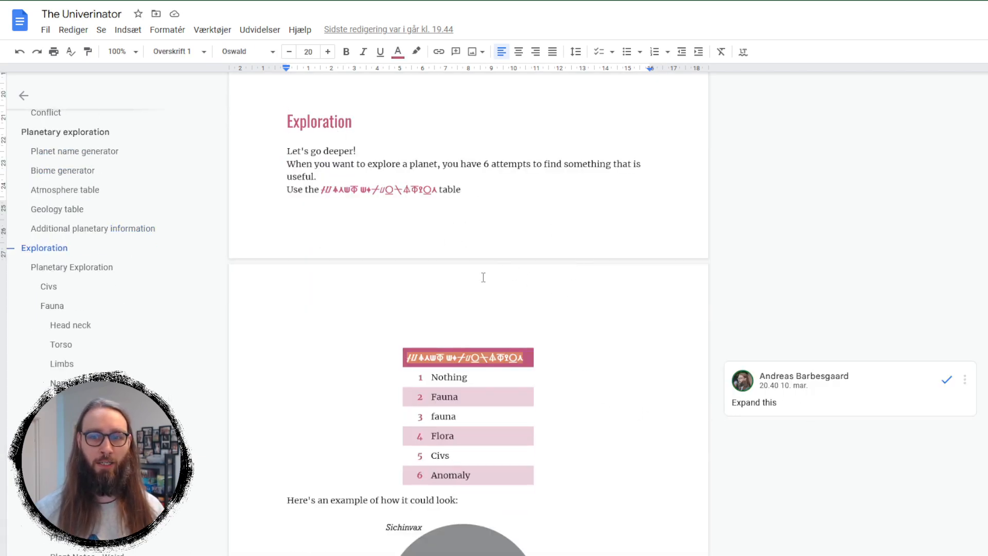
scroll(down, 3)
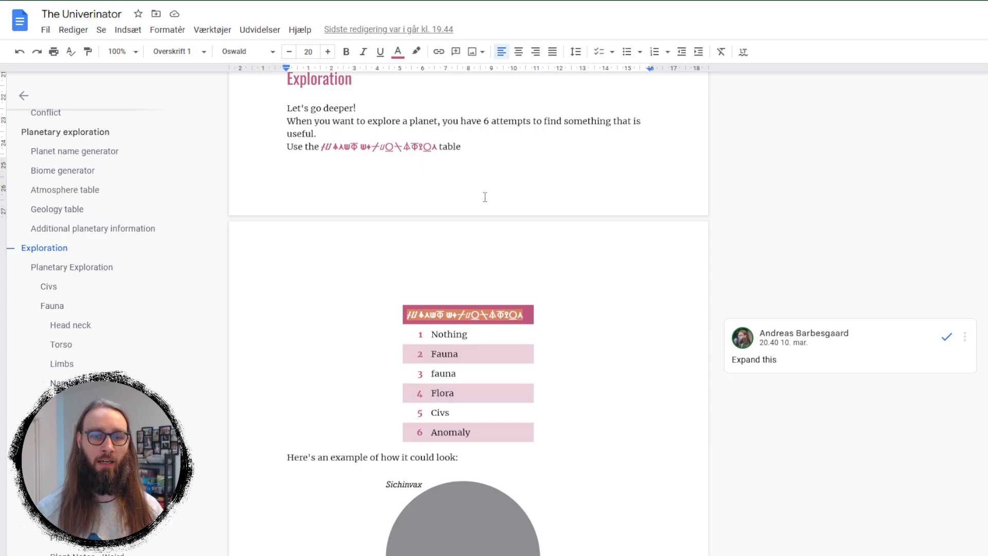
scroll(down, 3)
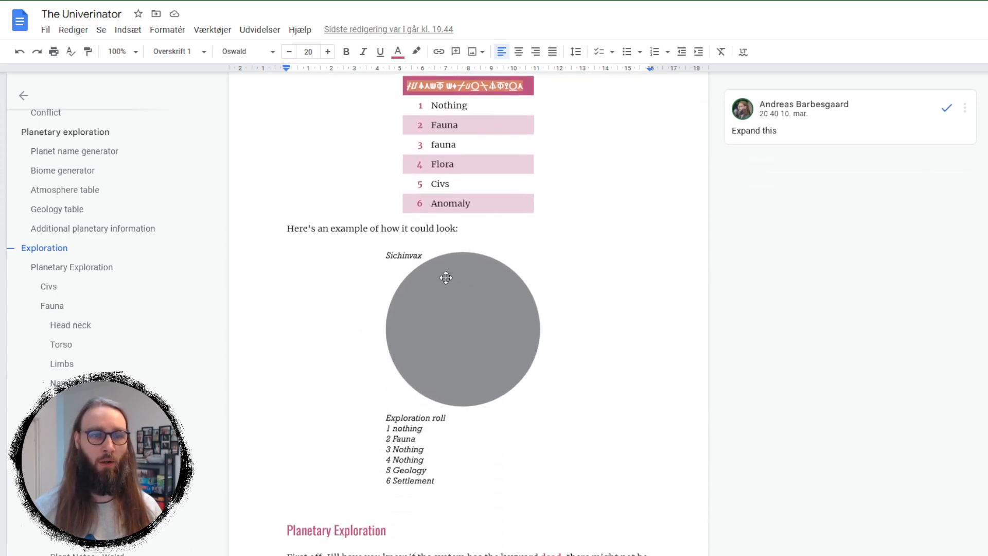
scroll(down, 3)
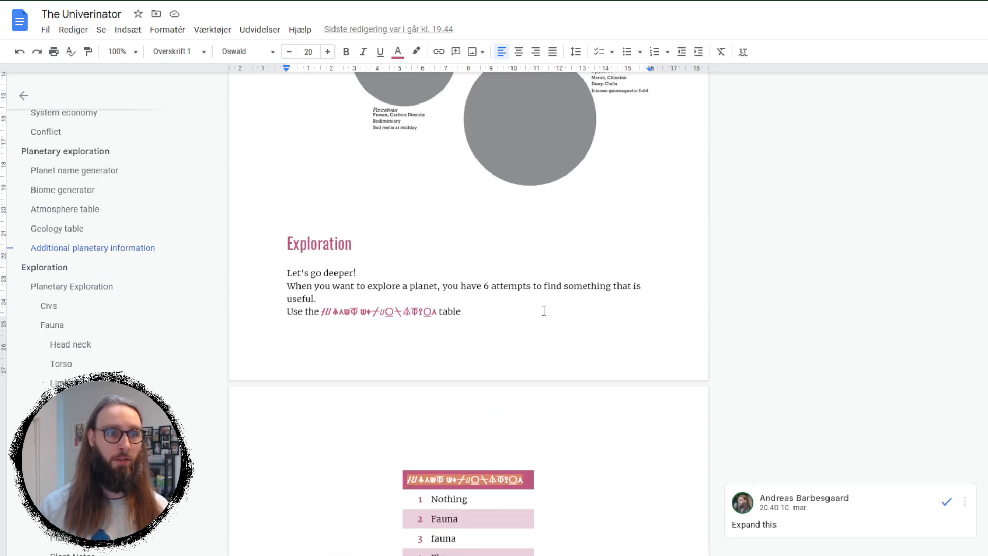
scroll(down, 3)
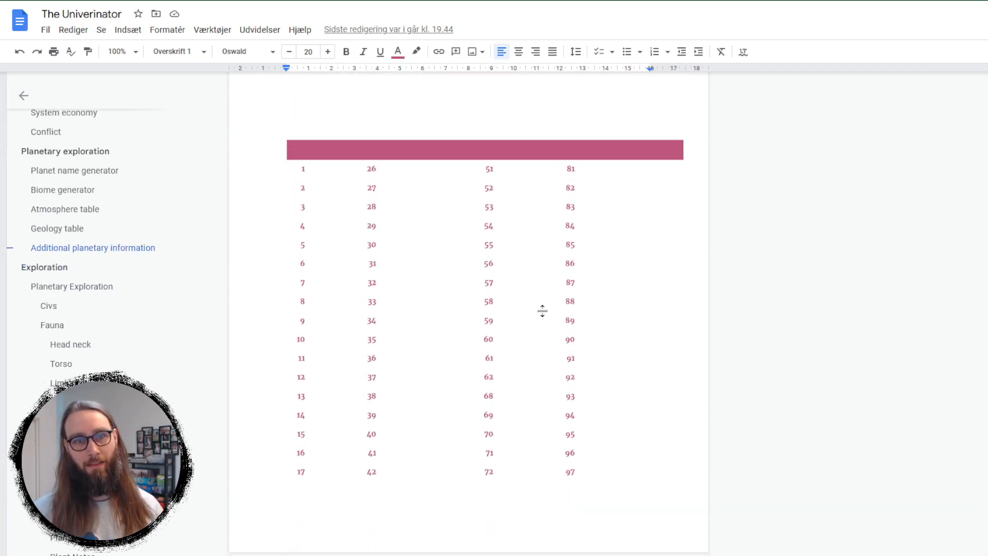
scroll(up, 3)
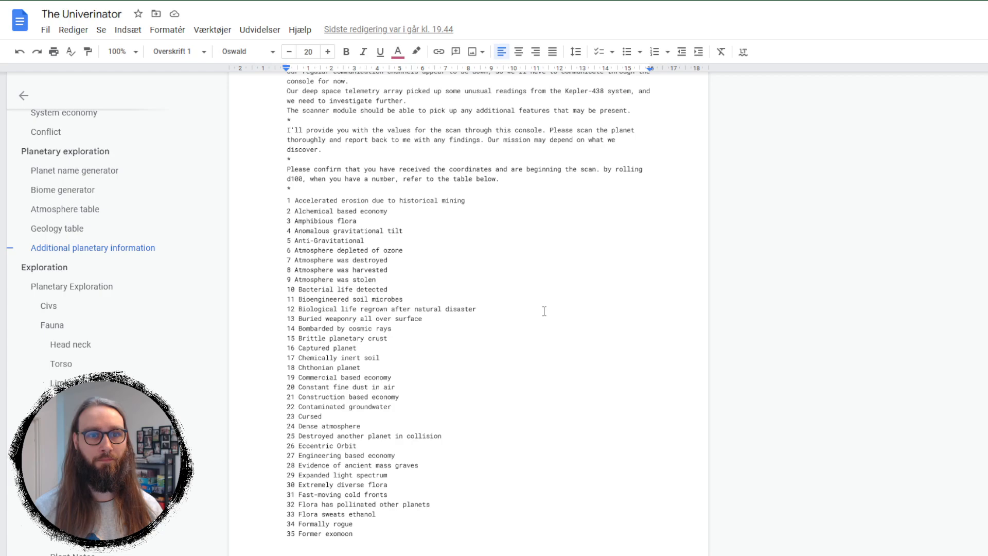
scroll(down, 3)
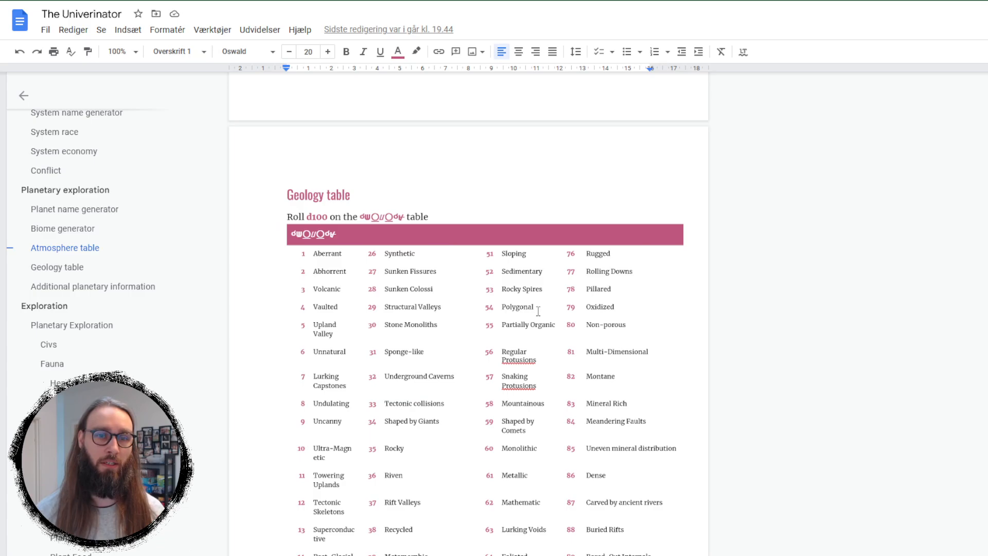
scroll(up, 3)
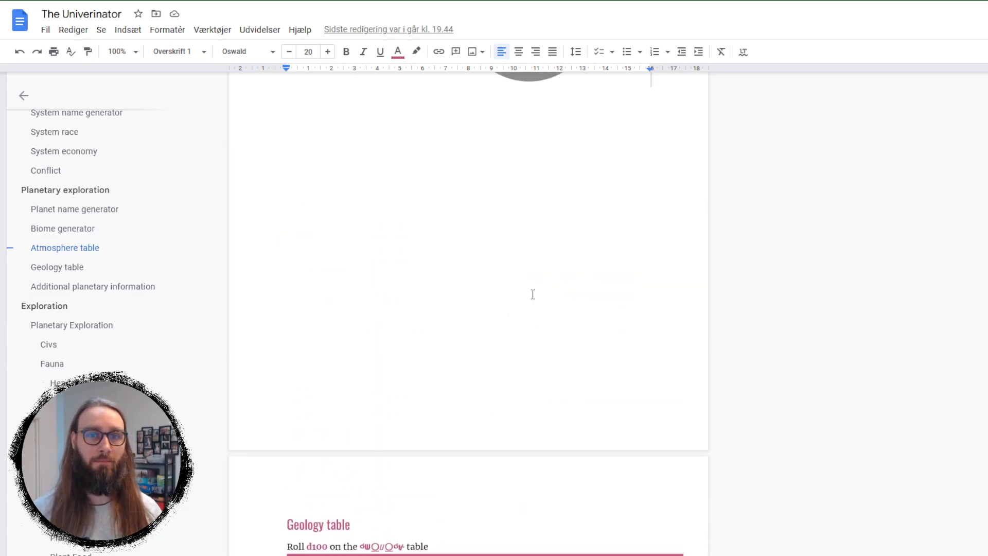
scroll(up, 3)
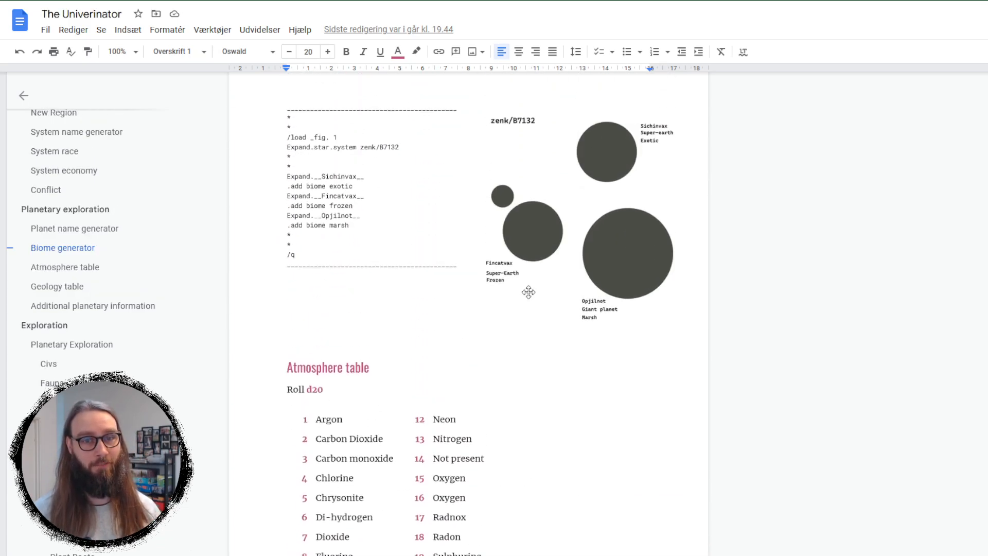